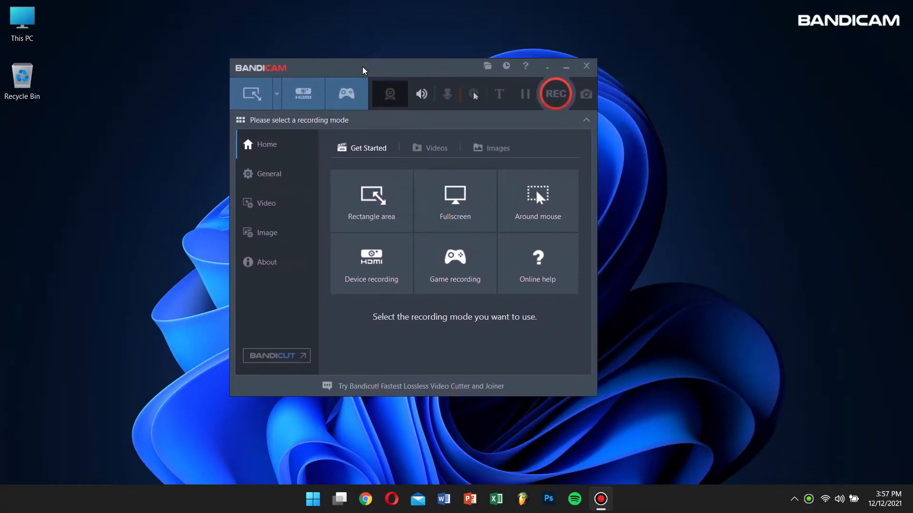
Step: Choose Rectangle on a screen mode and draw a custom capture area around the program window
left_click(276, 94)
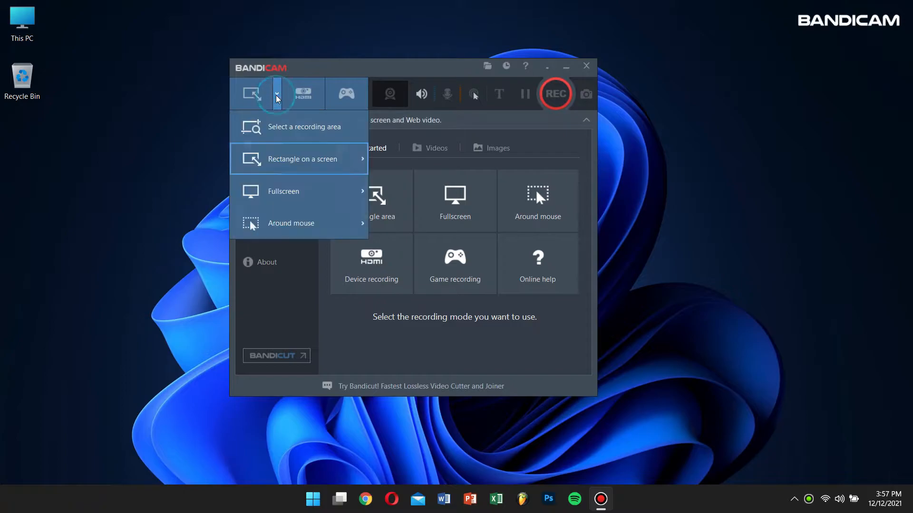
left_click(302, 158)
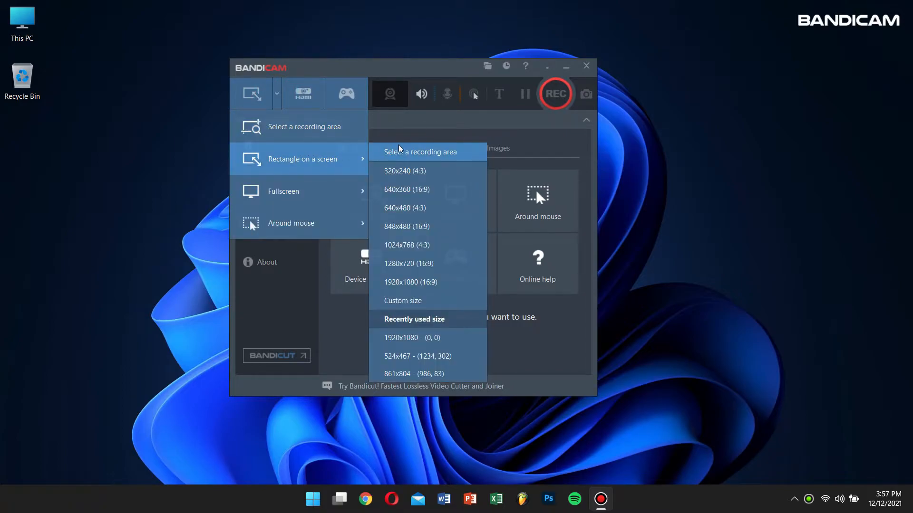
left_click(412, 337)
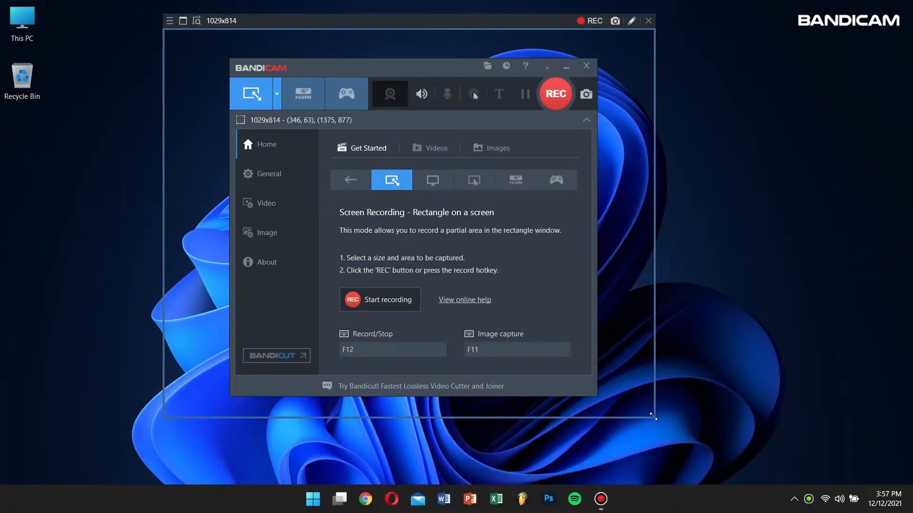
mouse_move(615, 30)
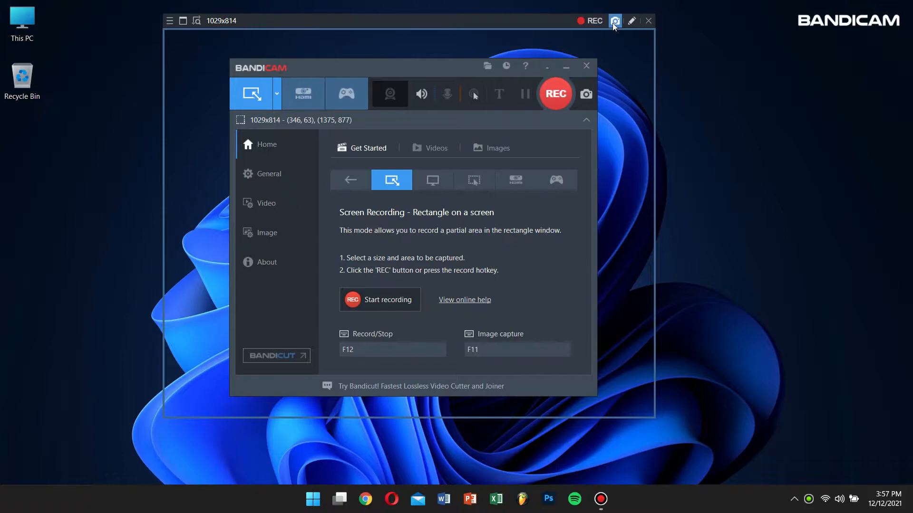
mouse_move(586, 35)
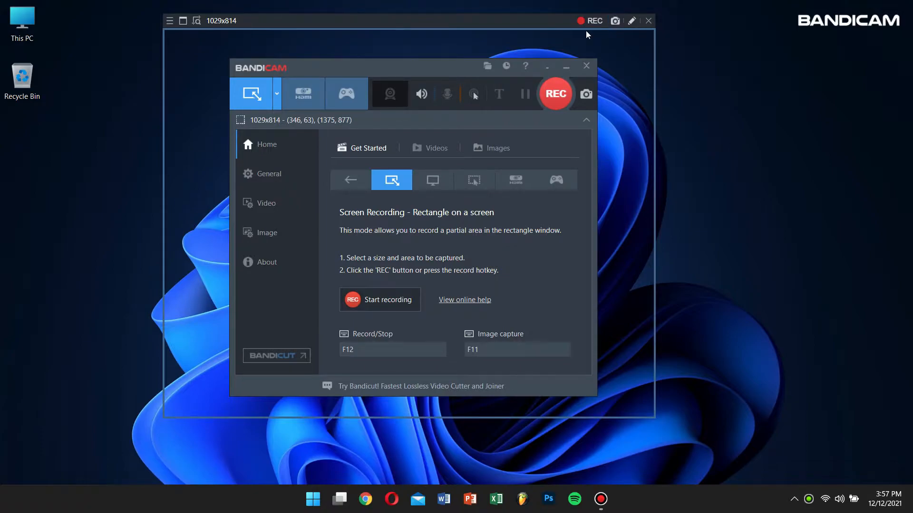
left_click(277, 94)
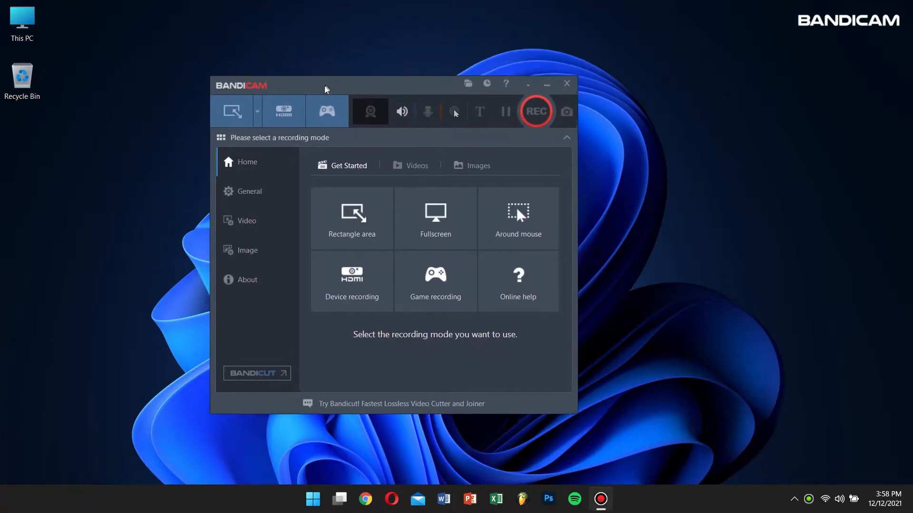
Step: Open the newest bandicam JPG from the Images list in the Photos viewer
left_click_drag(325, 85, 318, 94)
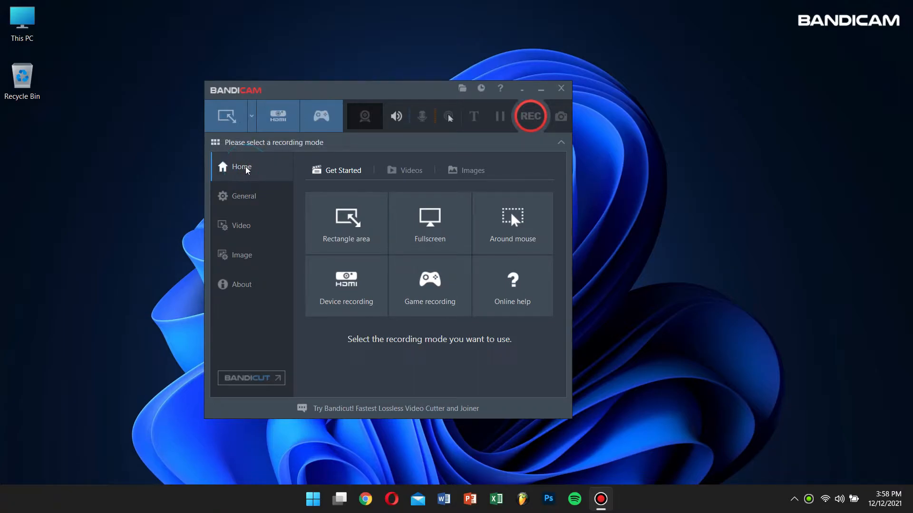
mouse_move(463, 177)
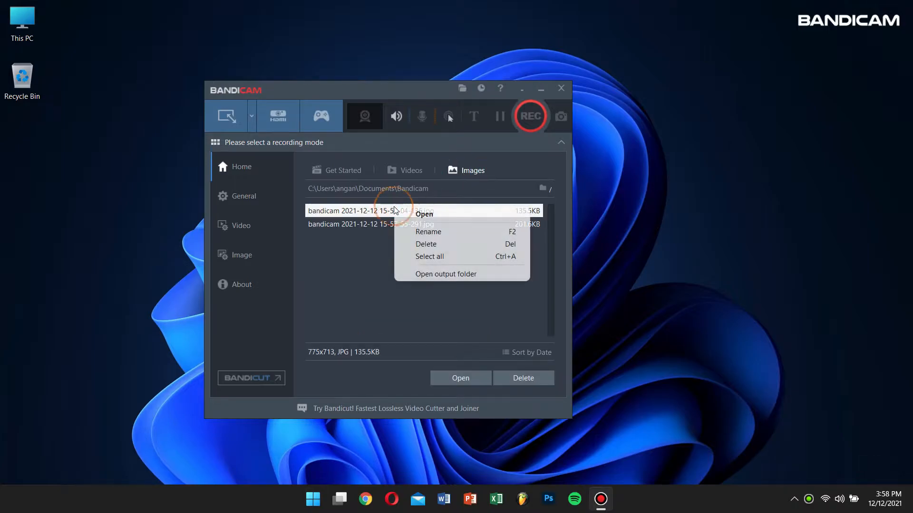
left_click(424, 214)
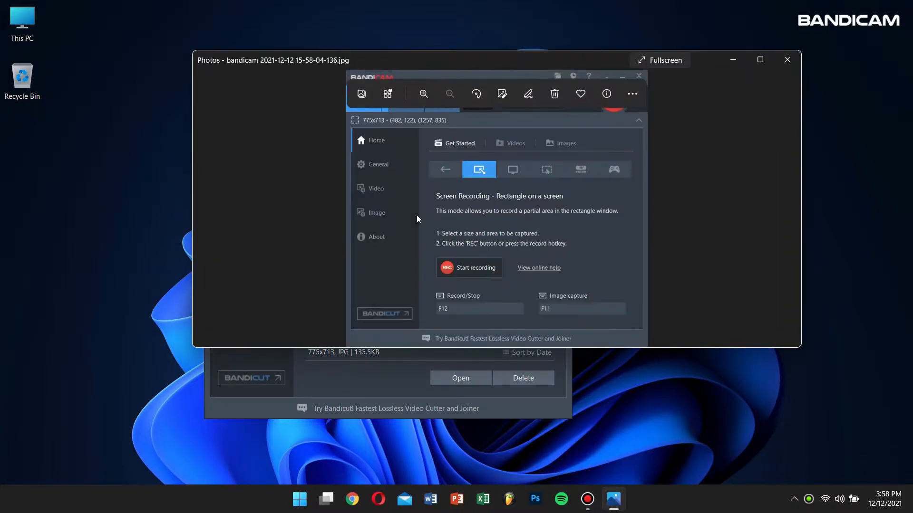
mouse_move(787, 60)
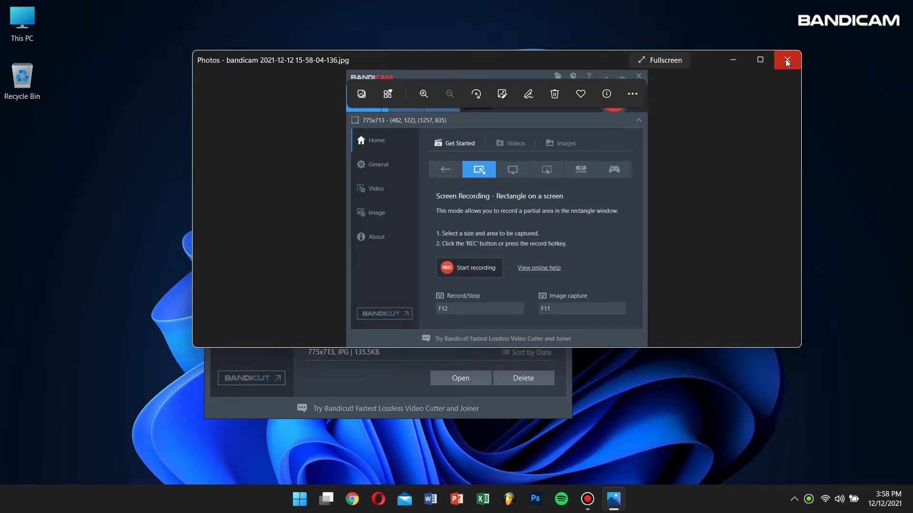
Step: Close the Photos viewer to return to Bandicam's Images list
left_click(786, 60)
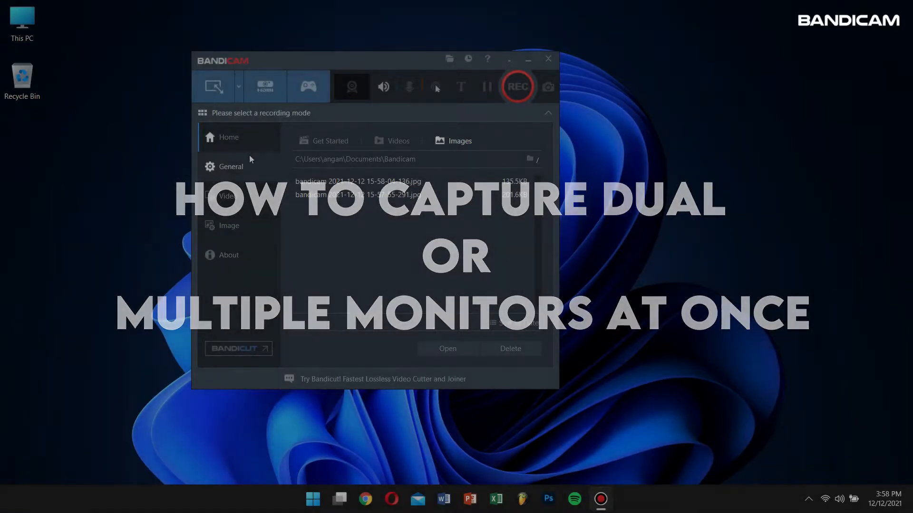
Step: Switch to Fullscreen capture of Display 1 from the recording modes
left_click(330, 141)
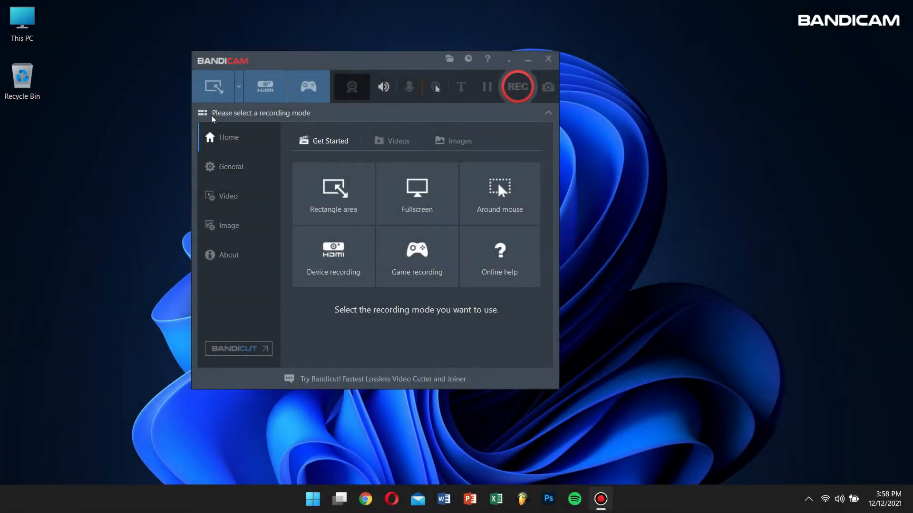
left_click(238, 86)
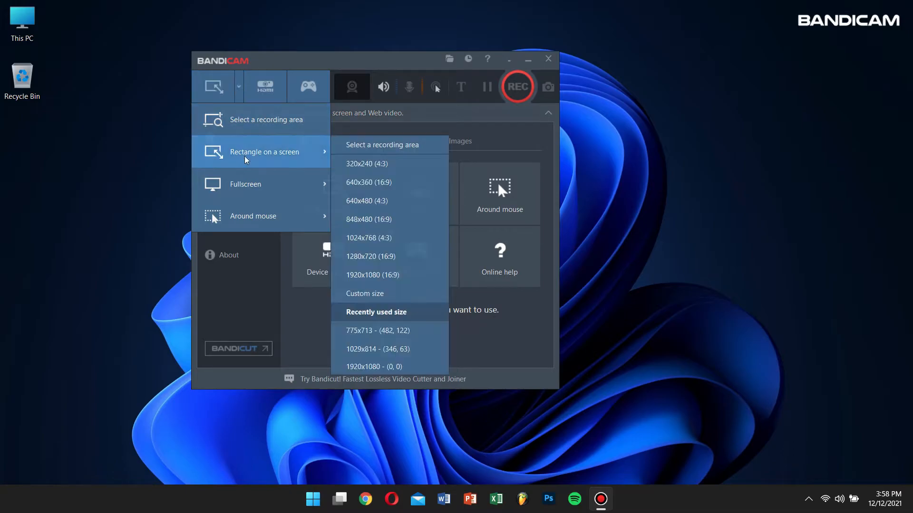
left_click(373, 366)
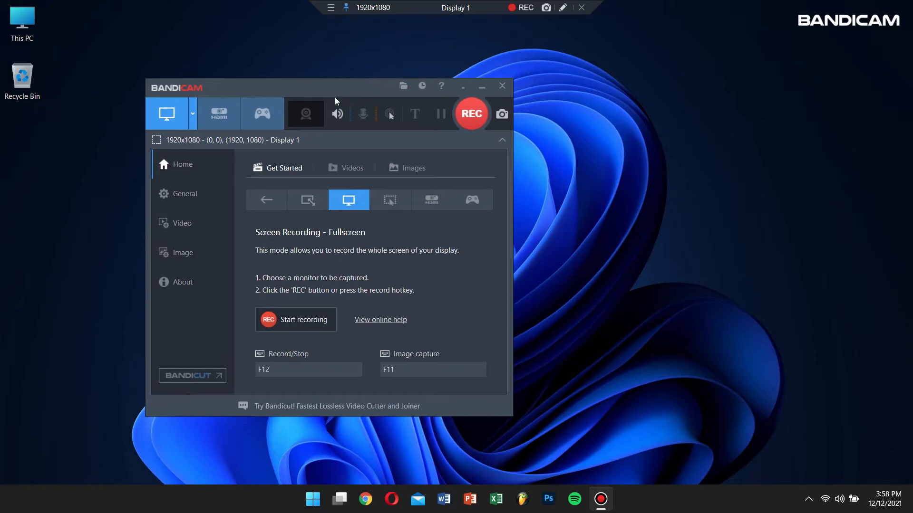
Step: Select the whole desktop as a 1920x1080 rectangle recording area
left_click(193, 113)
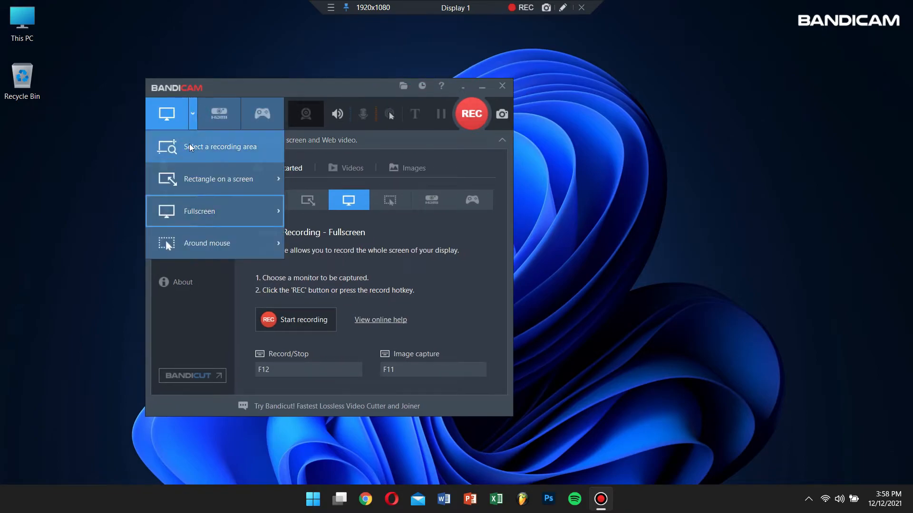
left_click(199, 211)
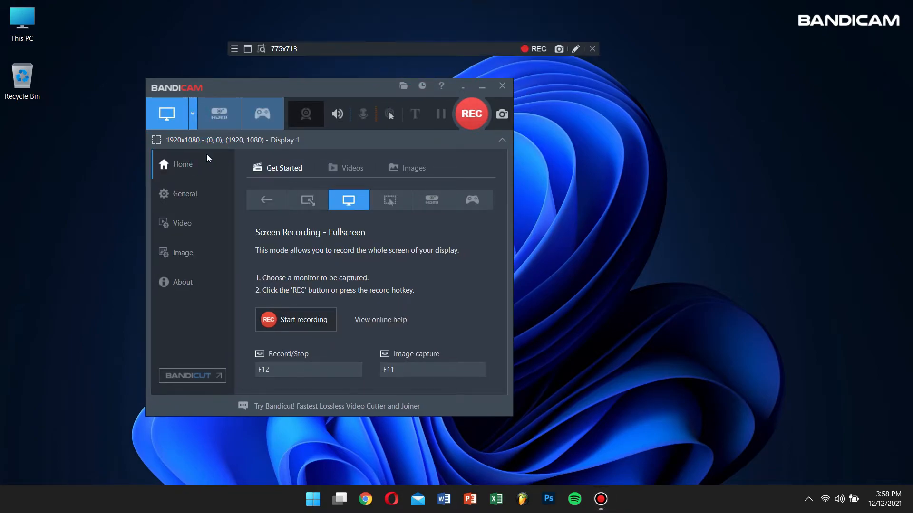
left_click(307, 200)
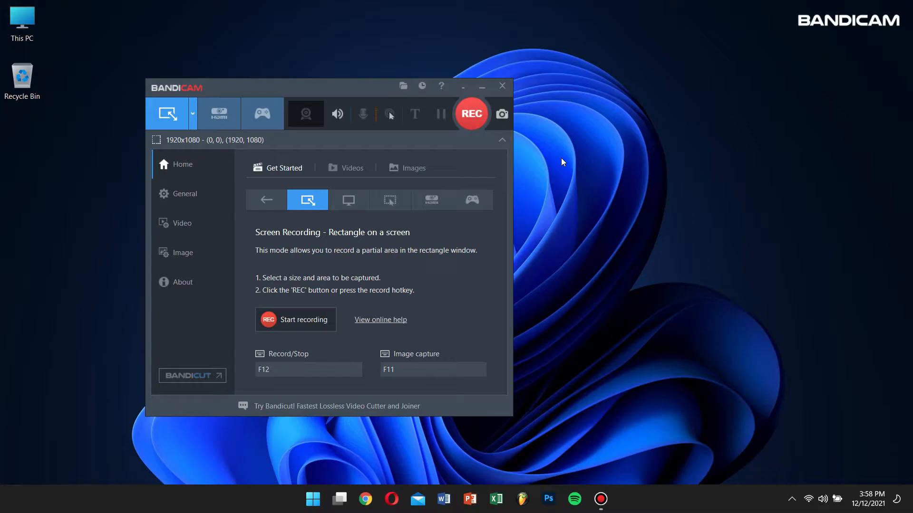
Step: Capture the full screen with F11, view the new screenshot in Photos and close it
key("F11")
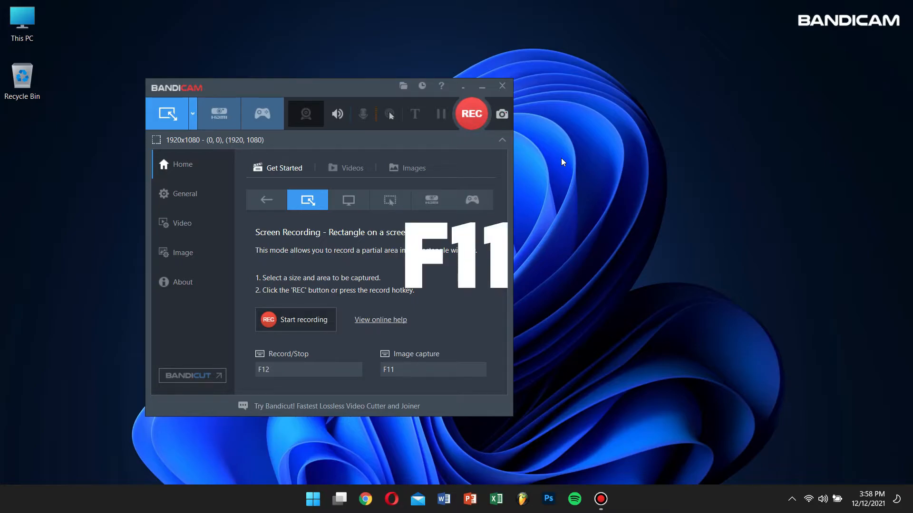
key("F11")
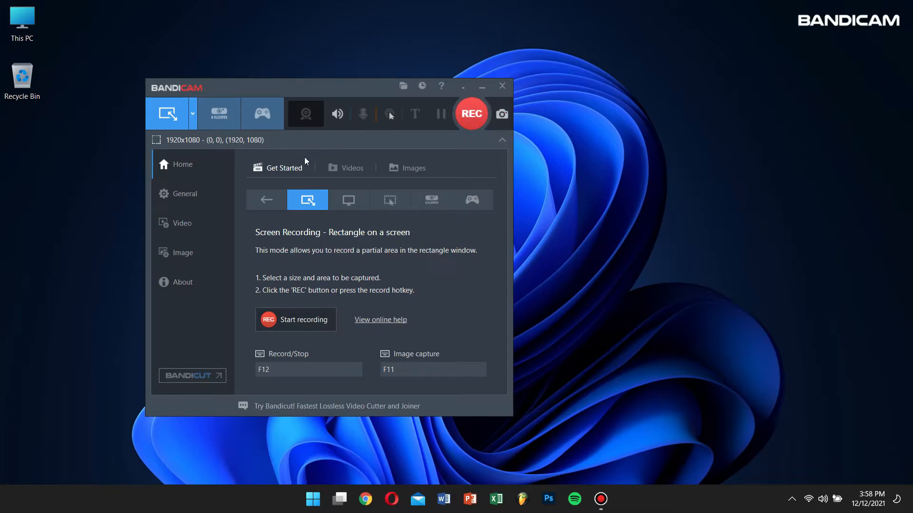
left_click(414, 167)
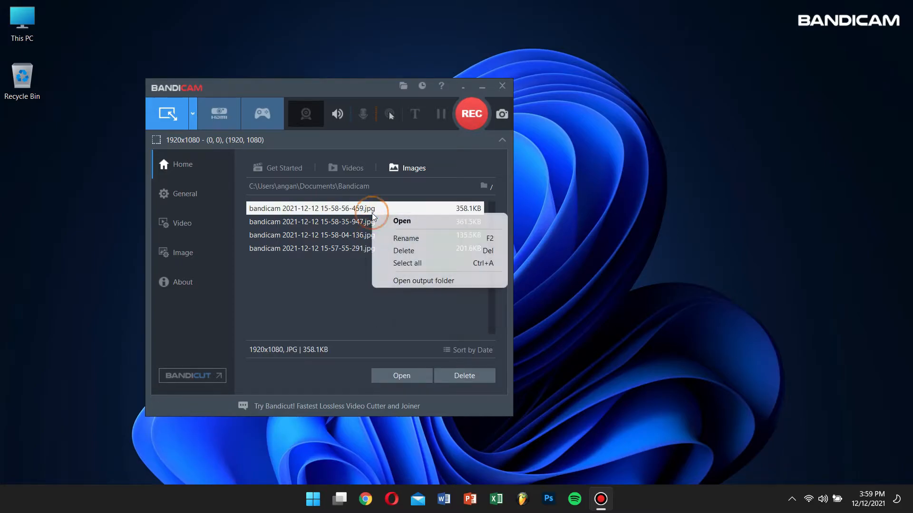
left_click(401, 222)
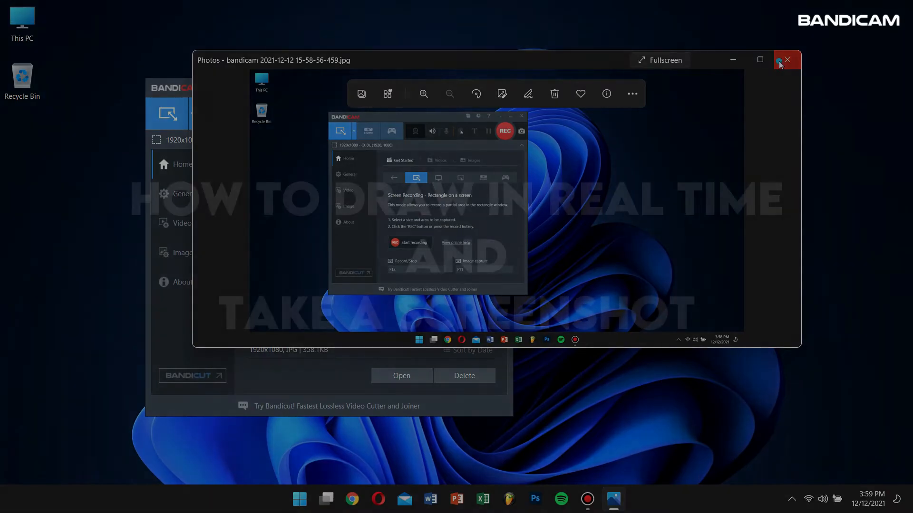
left_click(787, 59)
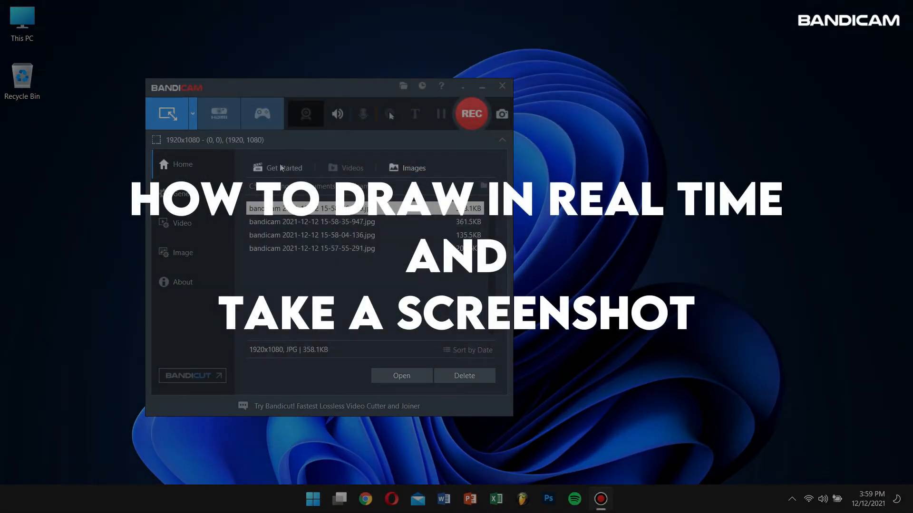
Step: Set a rectangular capture area, enable drawing mode and annotate the hotkeys in red with a 'shortcut' label
left_click(284, 168)
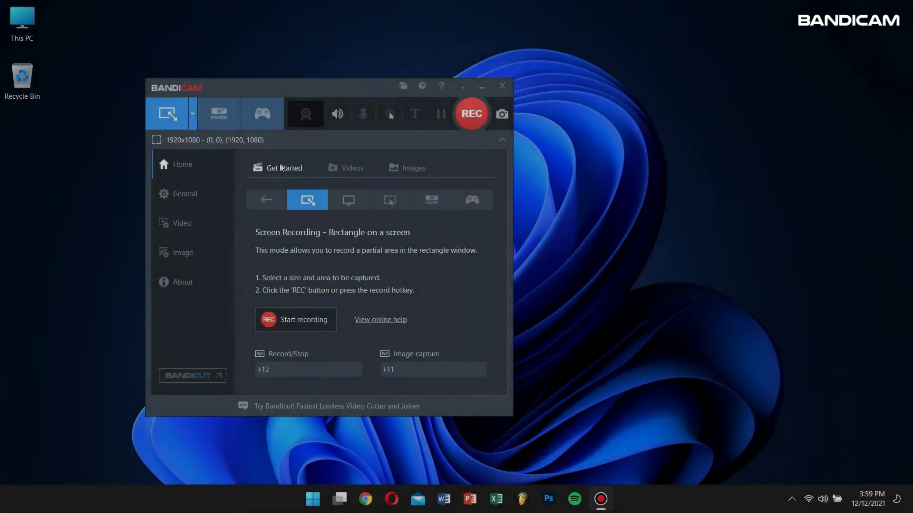
left_click(193, 113)
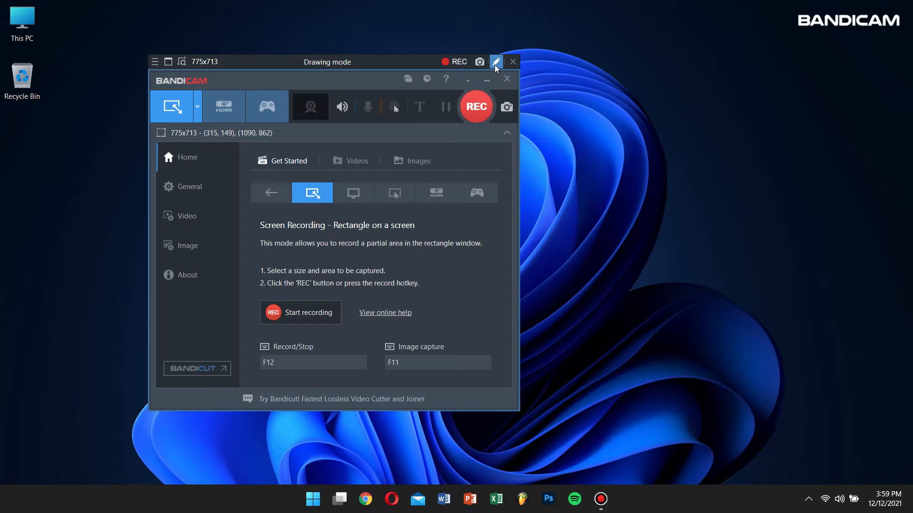
left_click(494, 62)
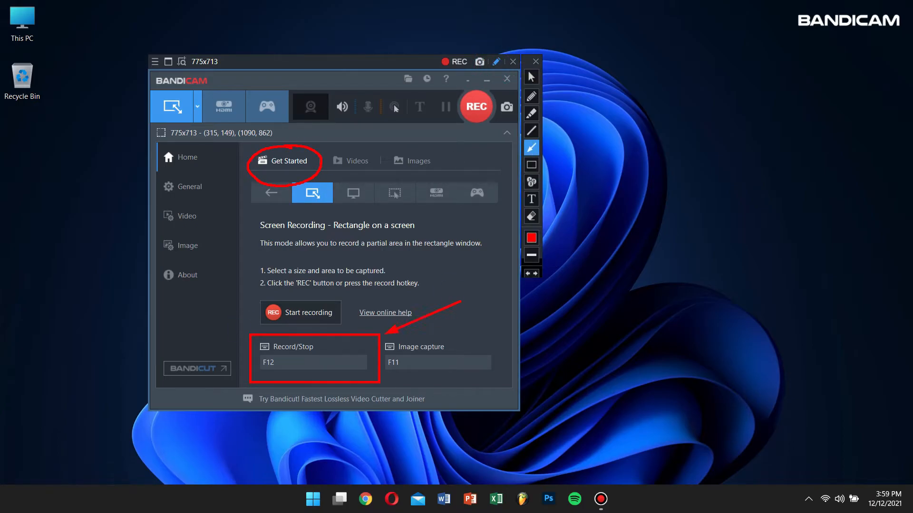
left_click(530, 198)
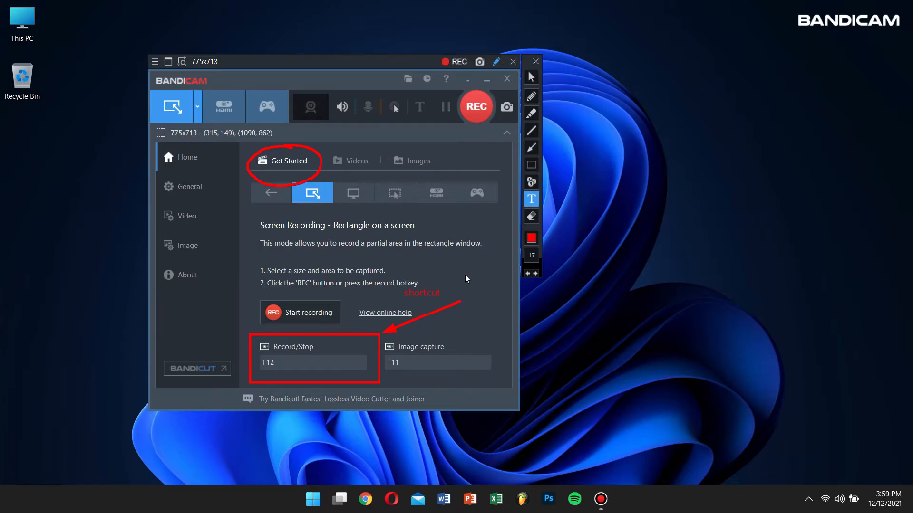
mouse_move(478, 85)
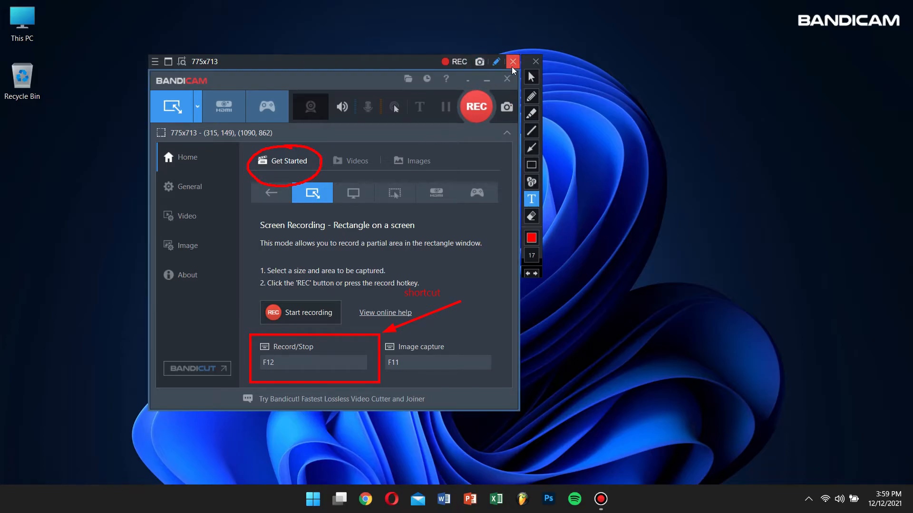
Step: Close the capture area, view the annotated screenshot in Photos and close it
left_click(417, 161)
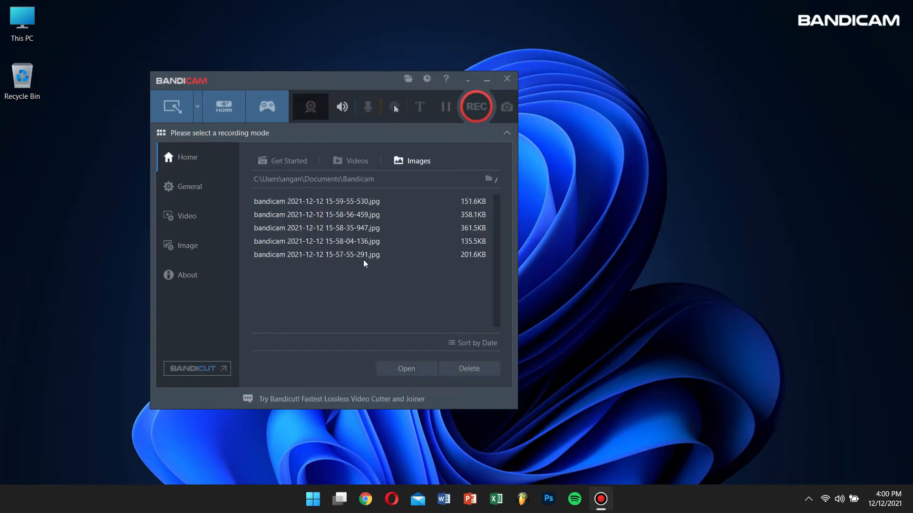
left_click(317, 200)
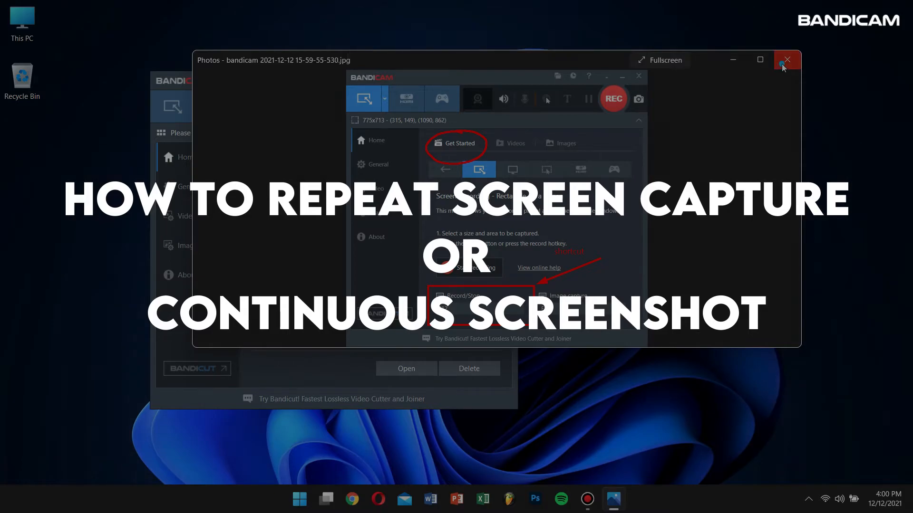
left_click(786, 59)
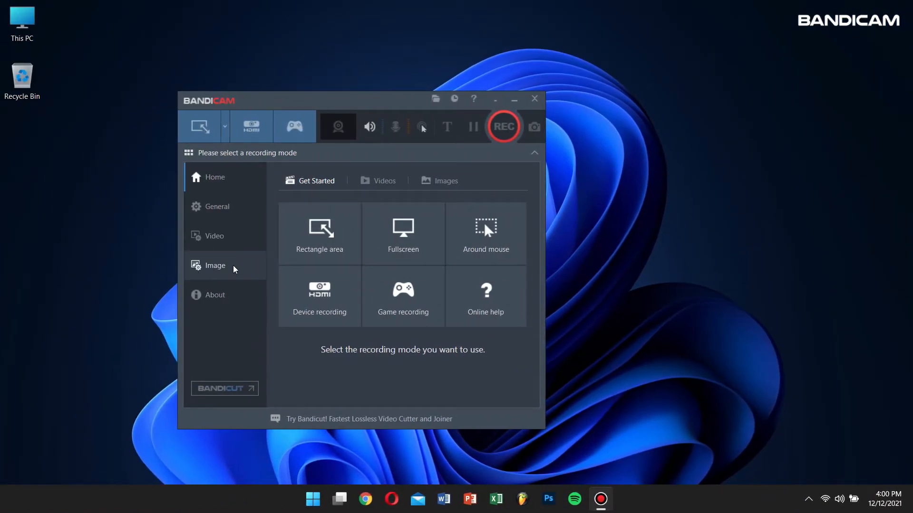
Step: Enable Repeat screen capture every 1.0 seconds and take repeated shots of the Bandicam window area
left_click(215, 265)
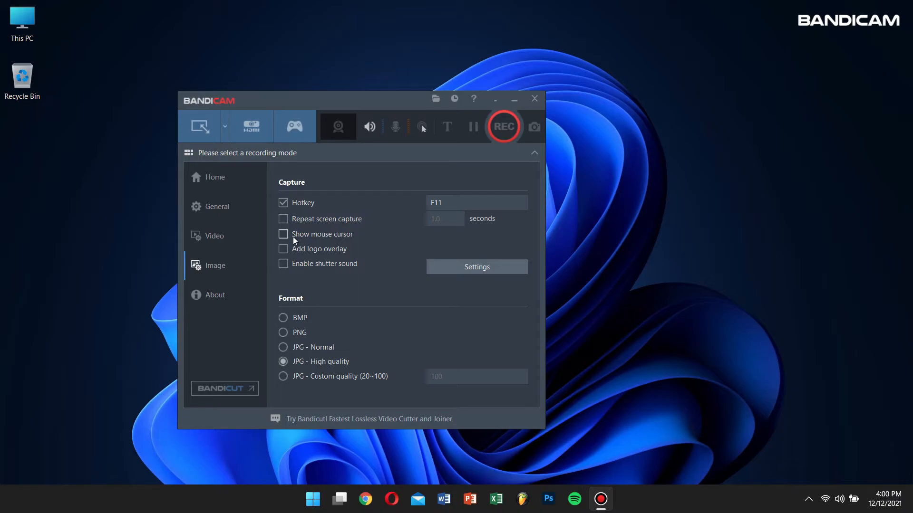
left_click(283, 219)
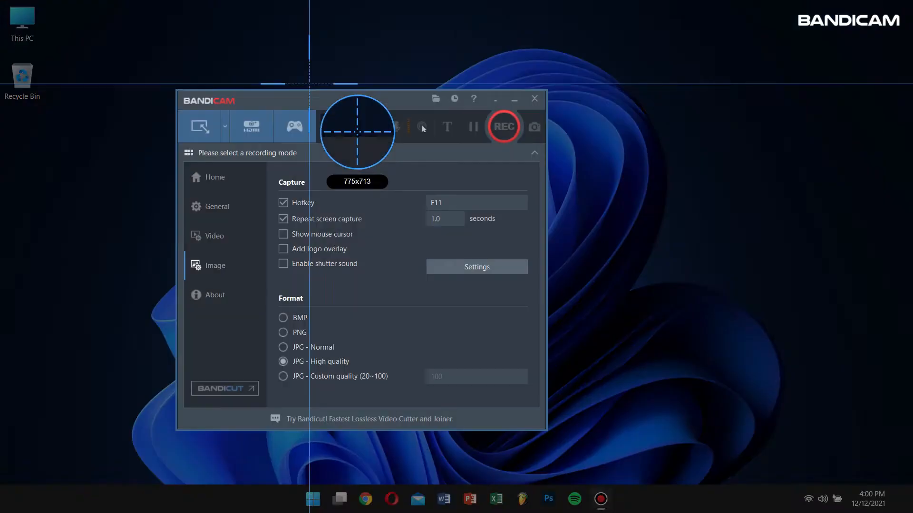
left_click(200, 126)
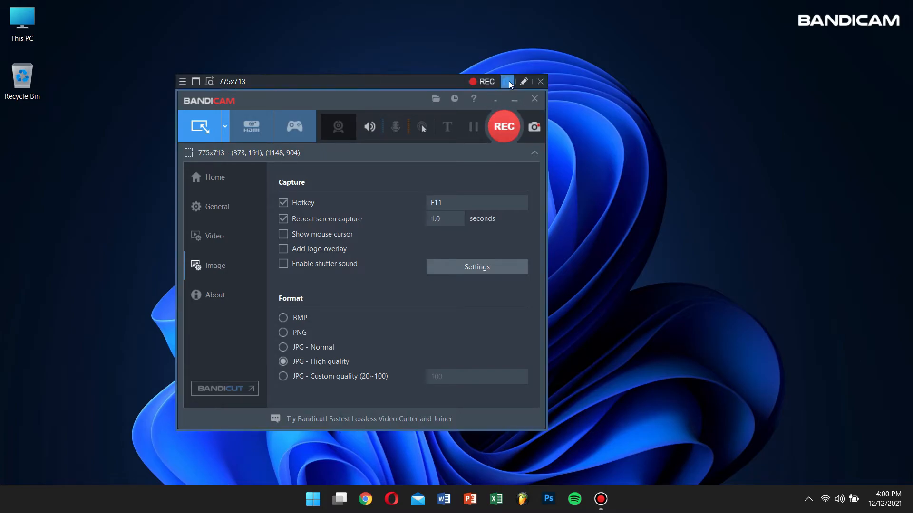
left_click(507, 82)
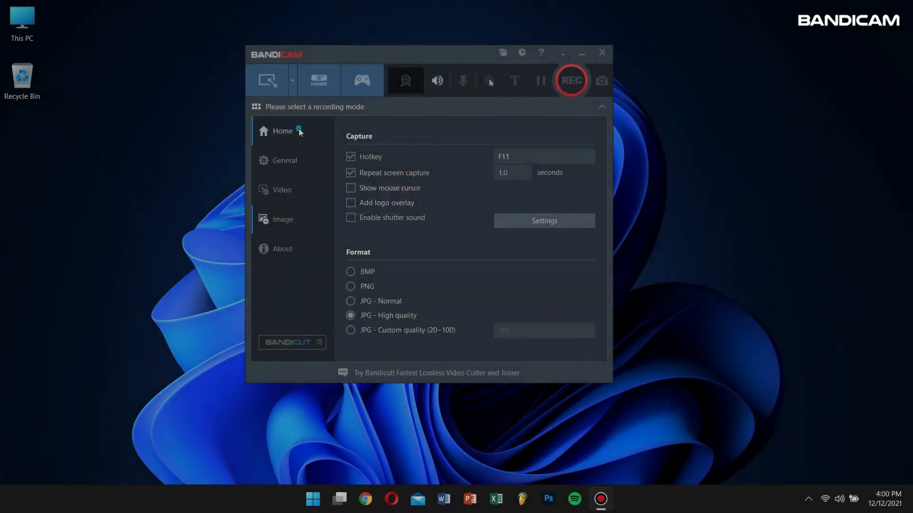
Step: Return to Image settings and bring up the logo overlay settings
left_click(282, 130)
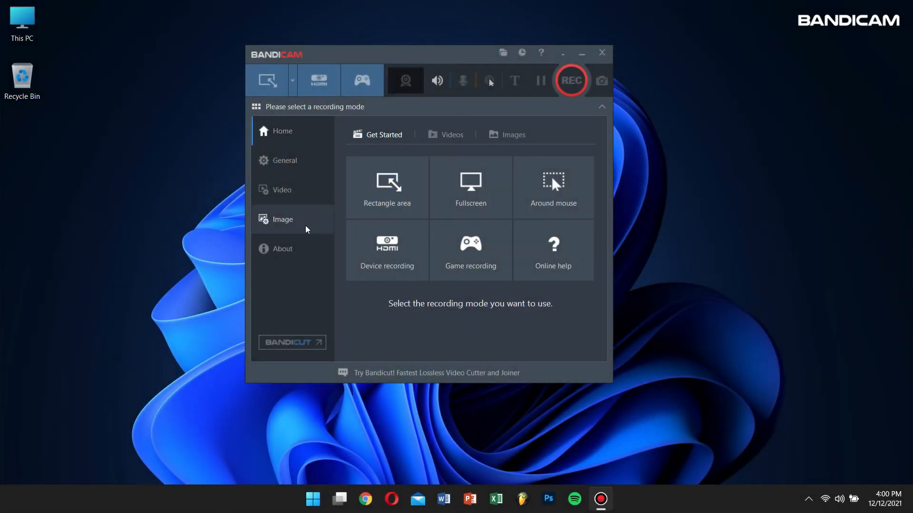
left_click(282, 218)
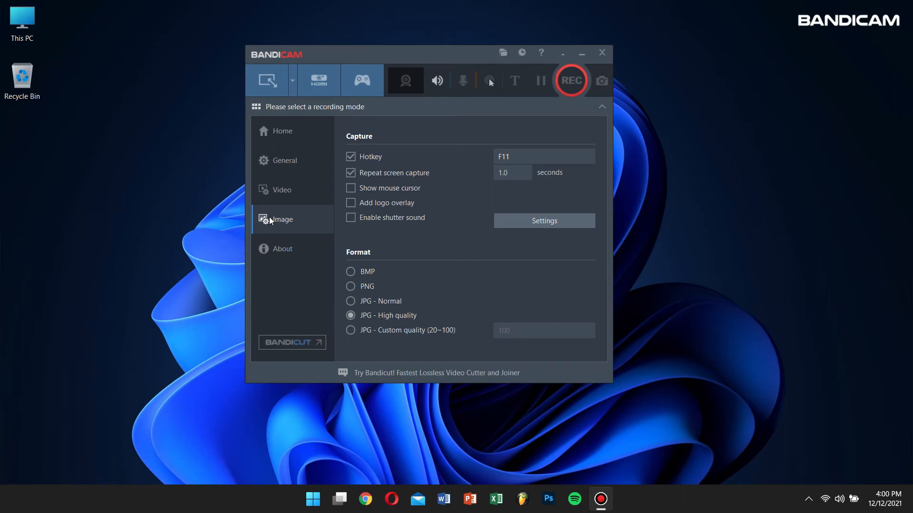
left_click(543, 221)
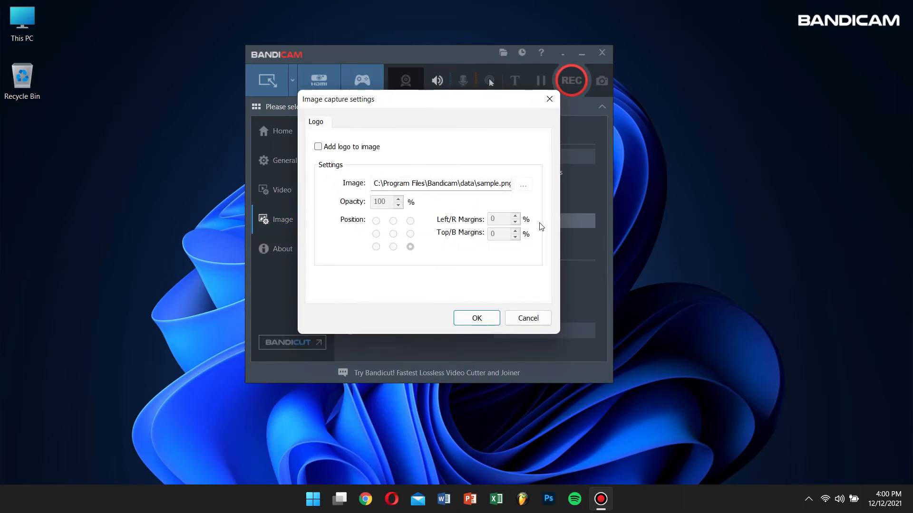
mouse_move(355, 152)
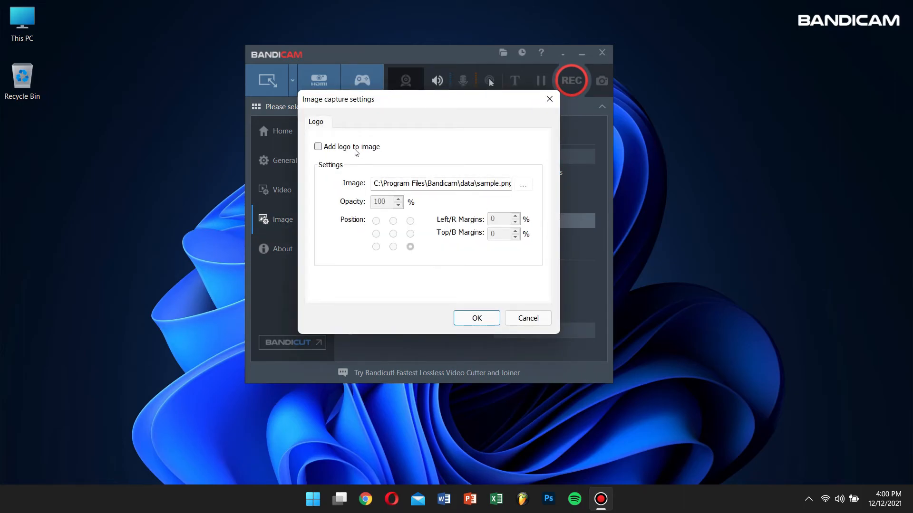
Step: Enable Add logo to image with sample.png at 100% opacity, bottom-right, and apply
left_click(317, 146)
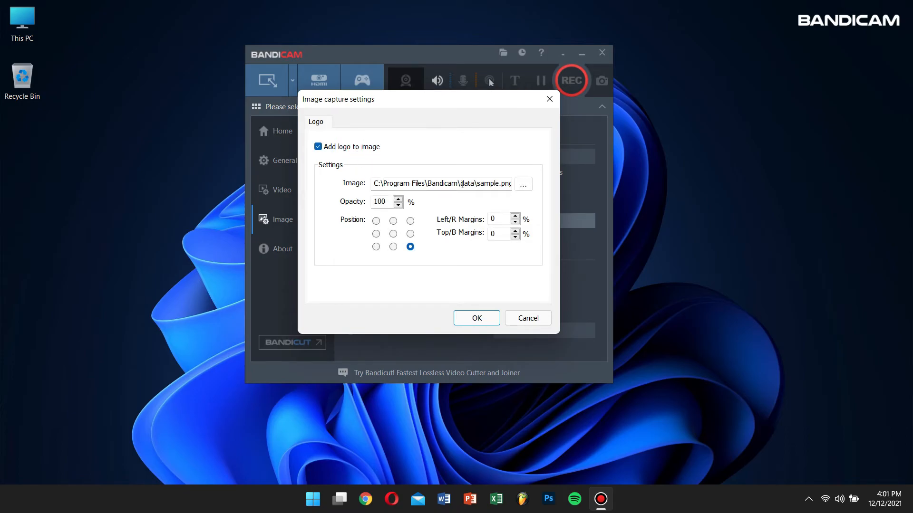
left_click(522, 184)
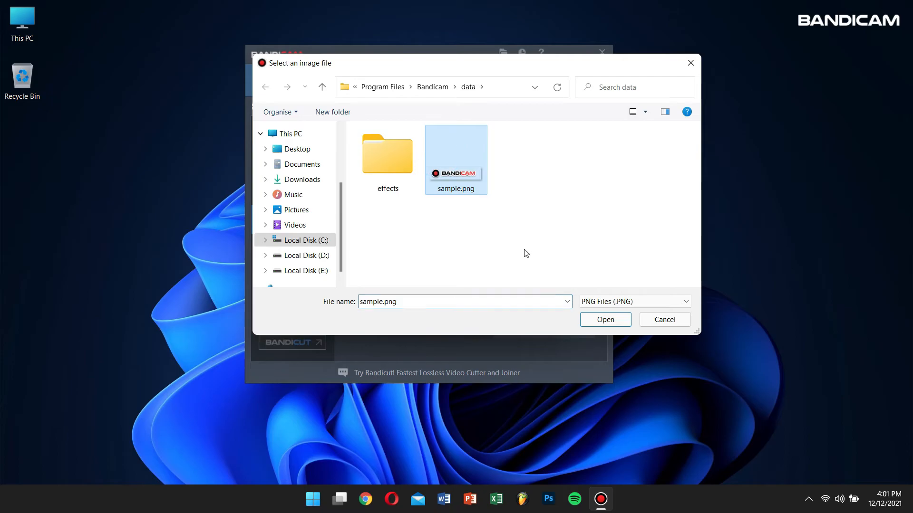
left_click(605, 320)
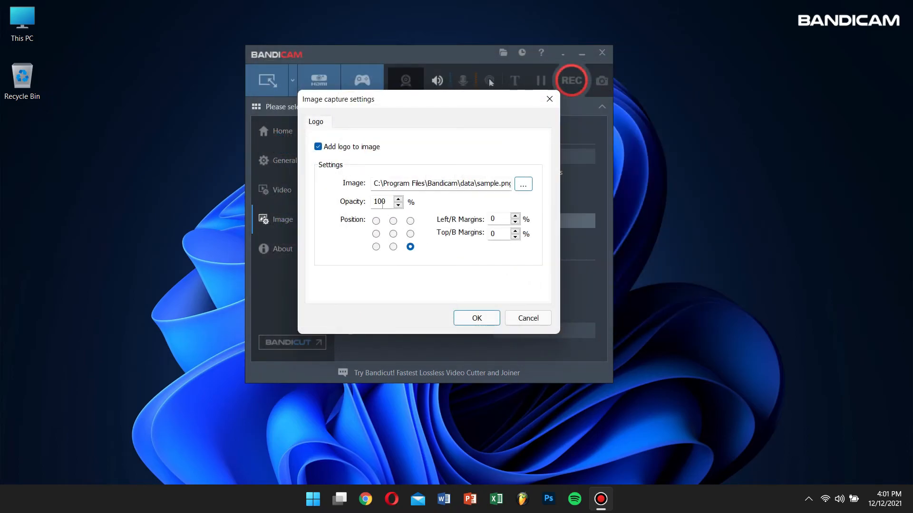
triple_click(380, 202)
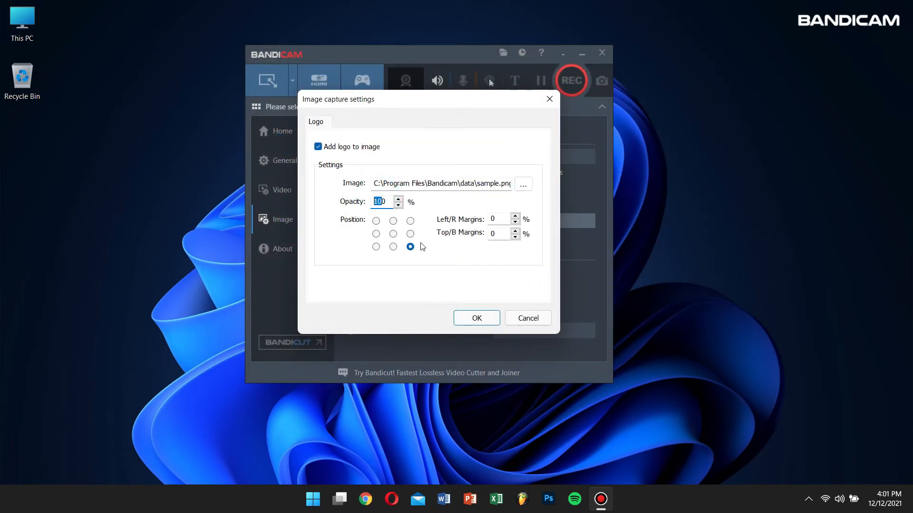
mouse_move(477, 318)
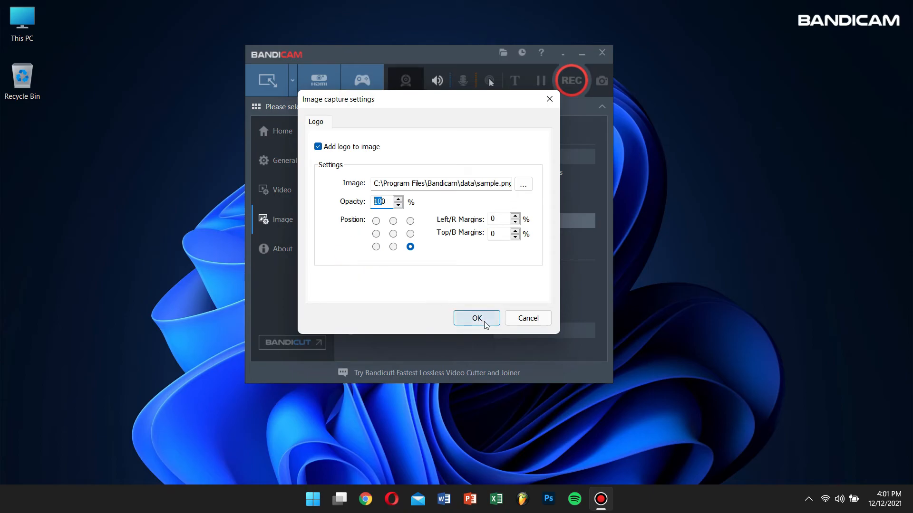
left_click(476, 317)
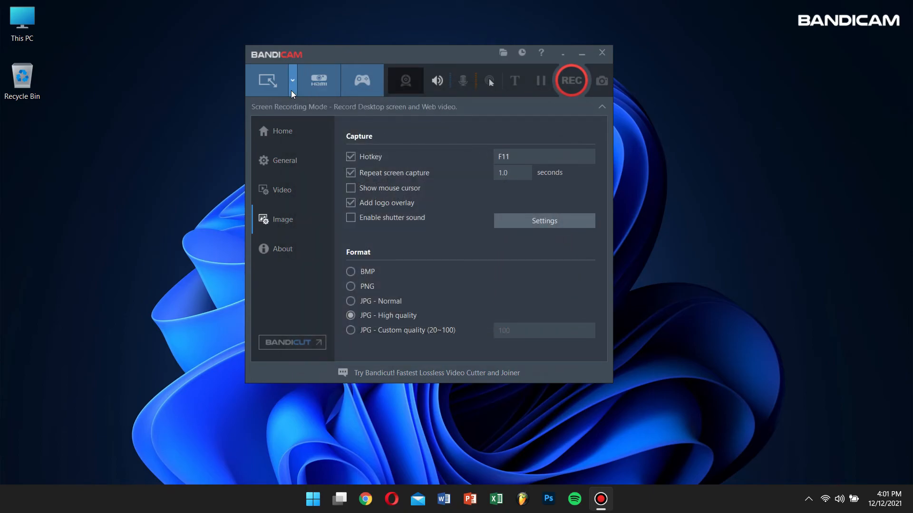
Step: Capture the Bandicam window as a rectangle area so the screenshot carries the logo
left_click(267, 80)
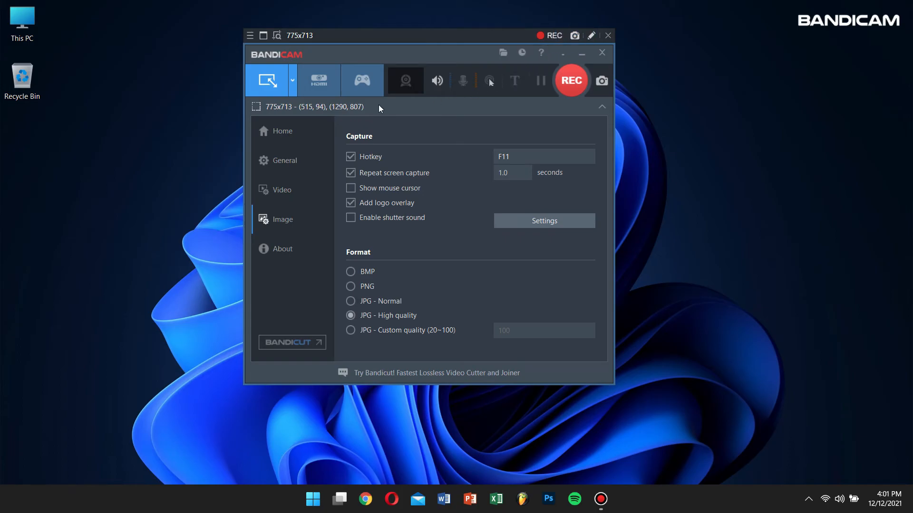
left_click(281, 131)
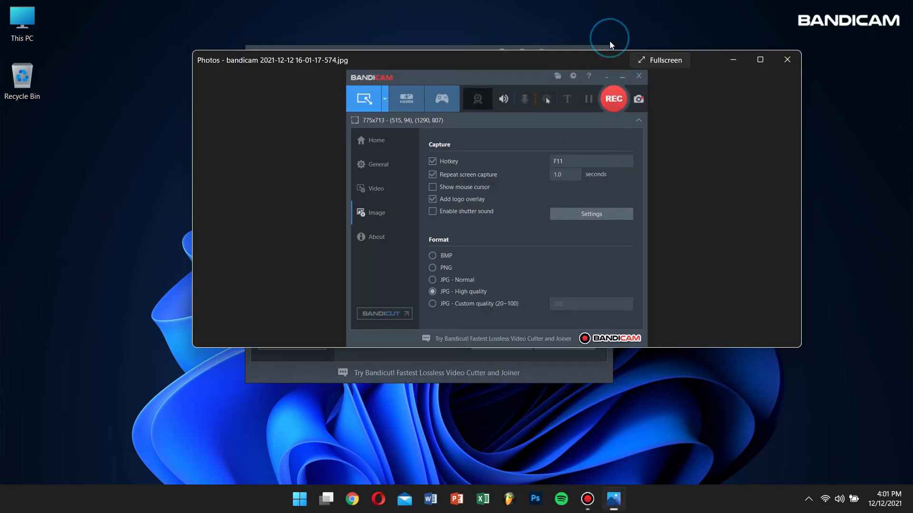
mouse_move(628, 317)
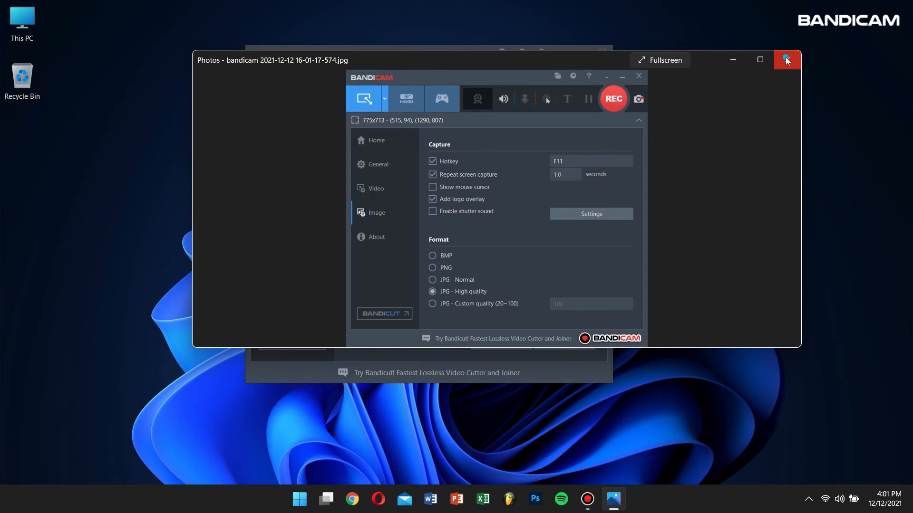
Step: Close the logo-stamped screenshot in Photos and then Bandicam, leaving the empty desktop
left_click(786, 60)
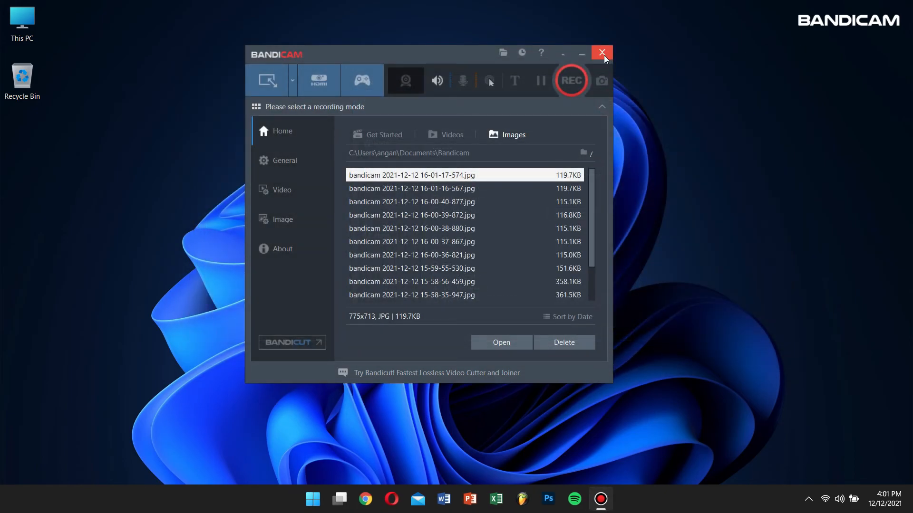
left_click(602, 53)
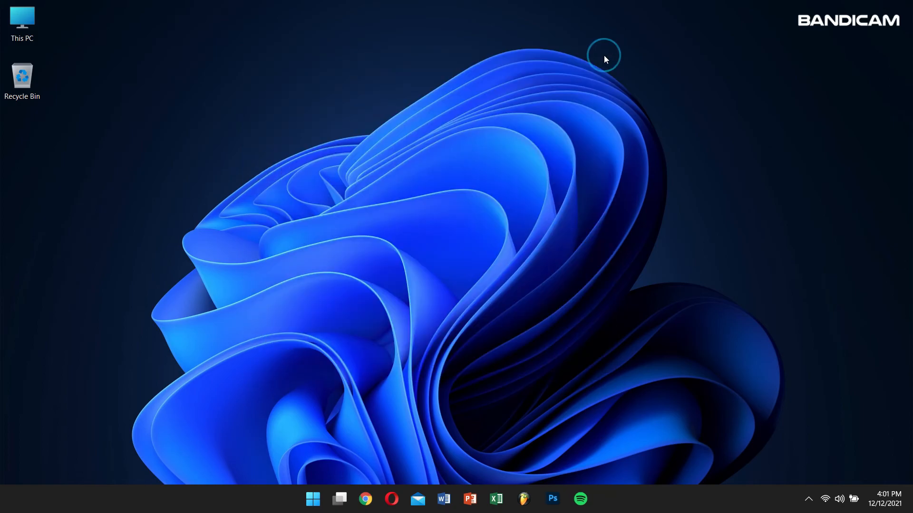
mouse_move(380, 155)
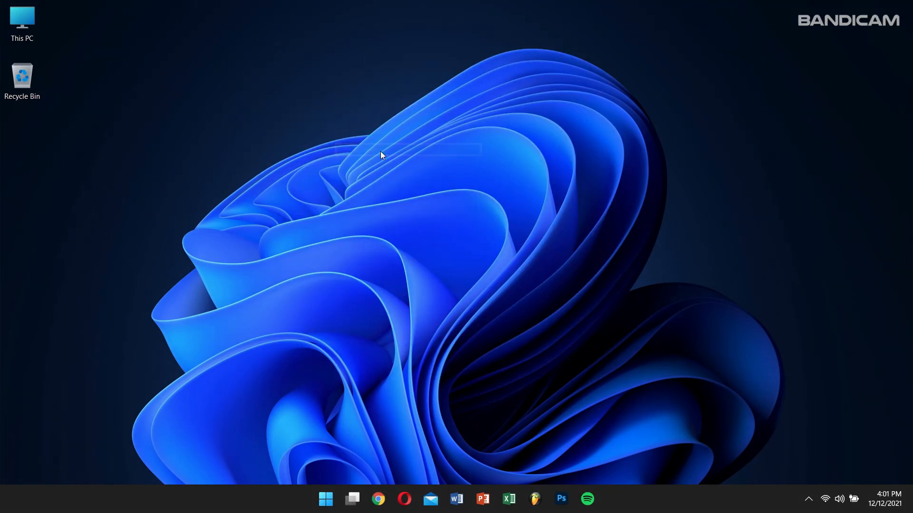